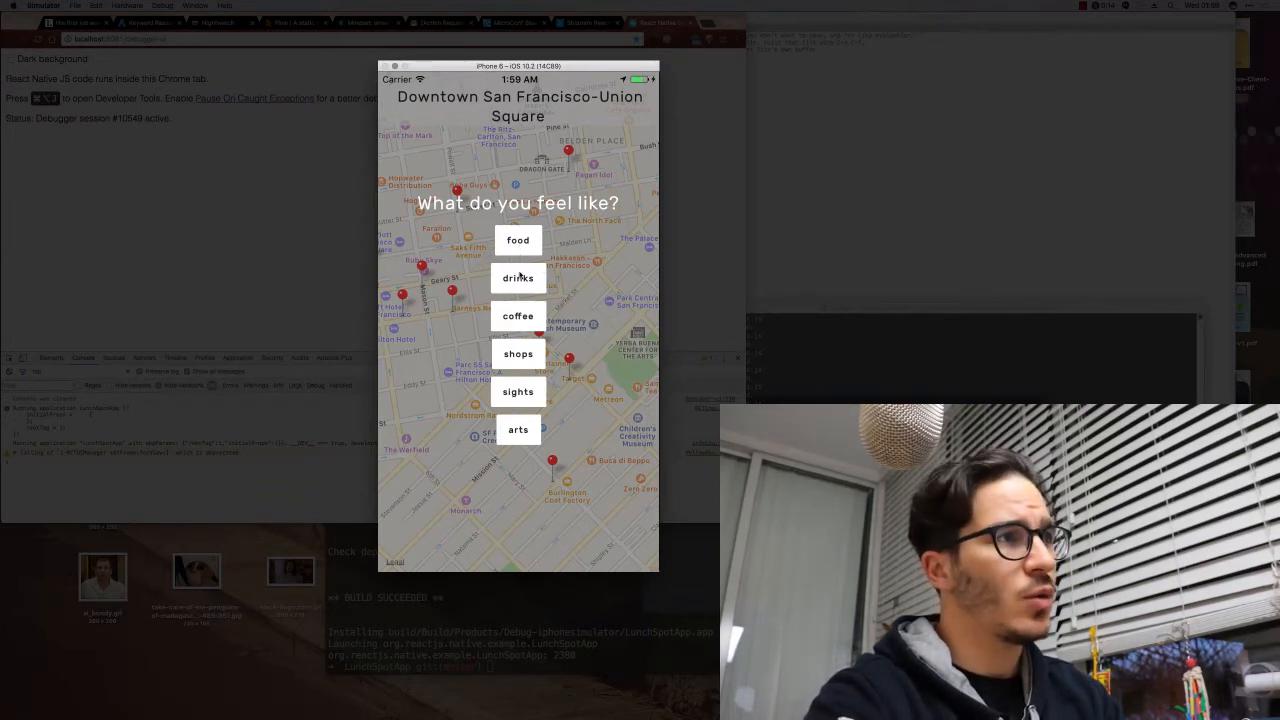
pyautogui.moveTo(516, 428)
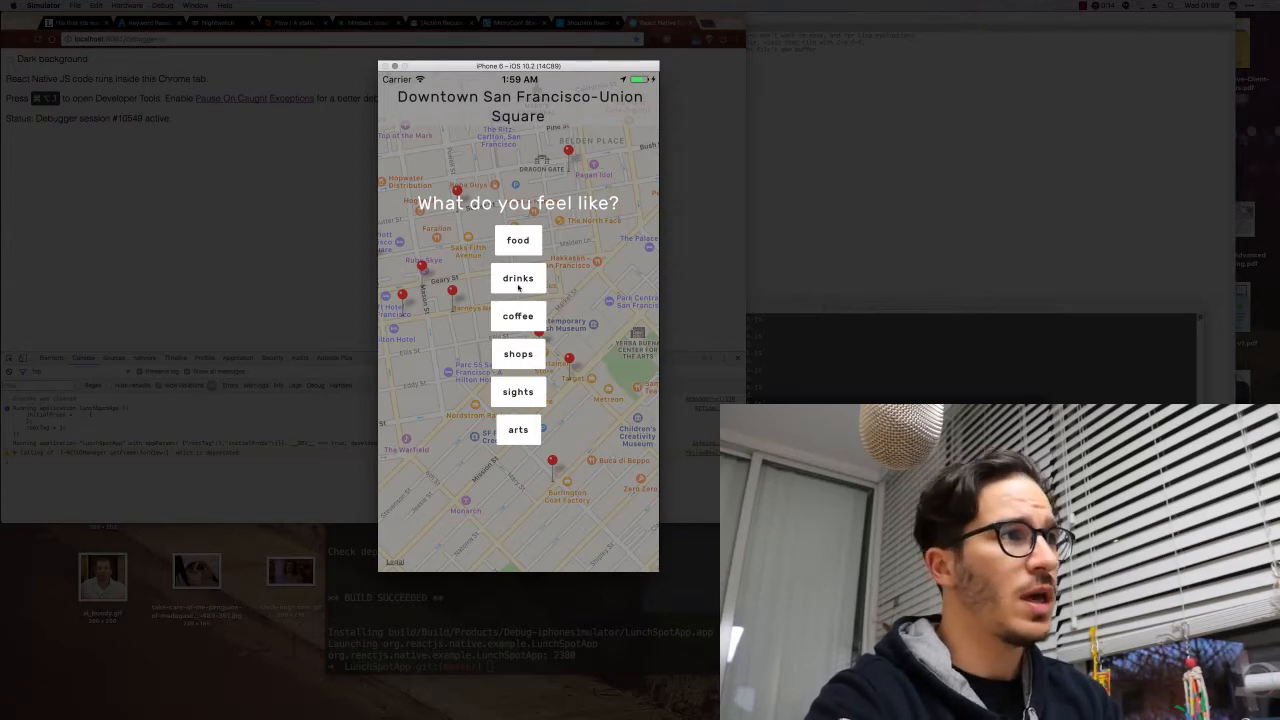
# - Switch the map to drinks recommendations around Union Square, ending on the Mikkeller Bar tip
pyautogui.click(518, 278)
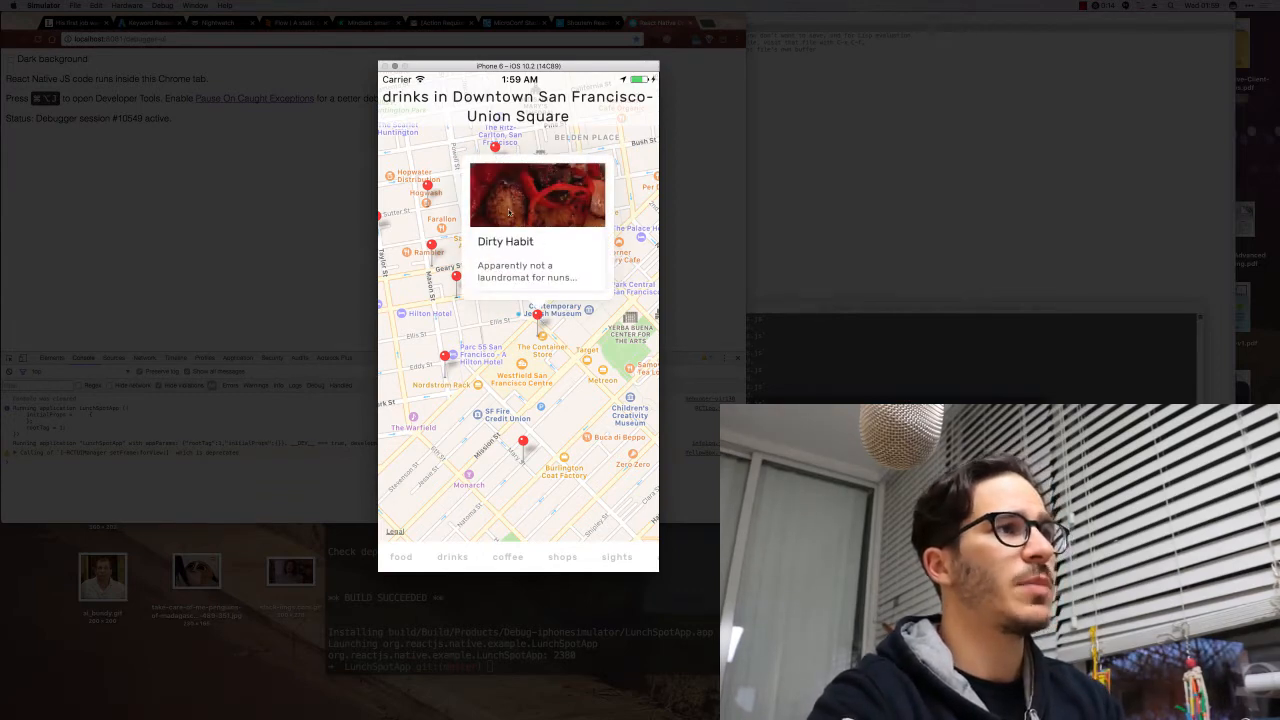
pyautogui.moveTo(484, 330)
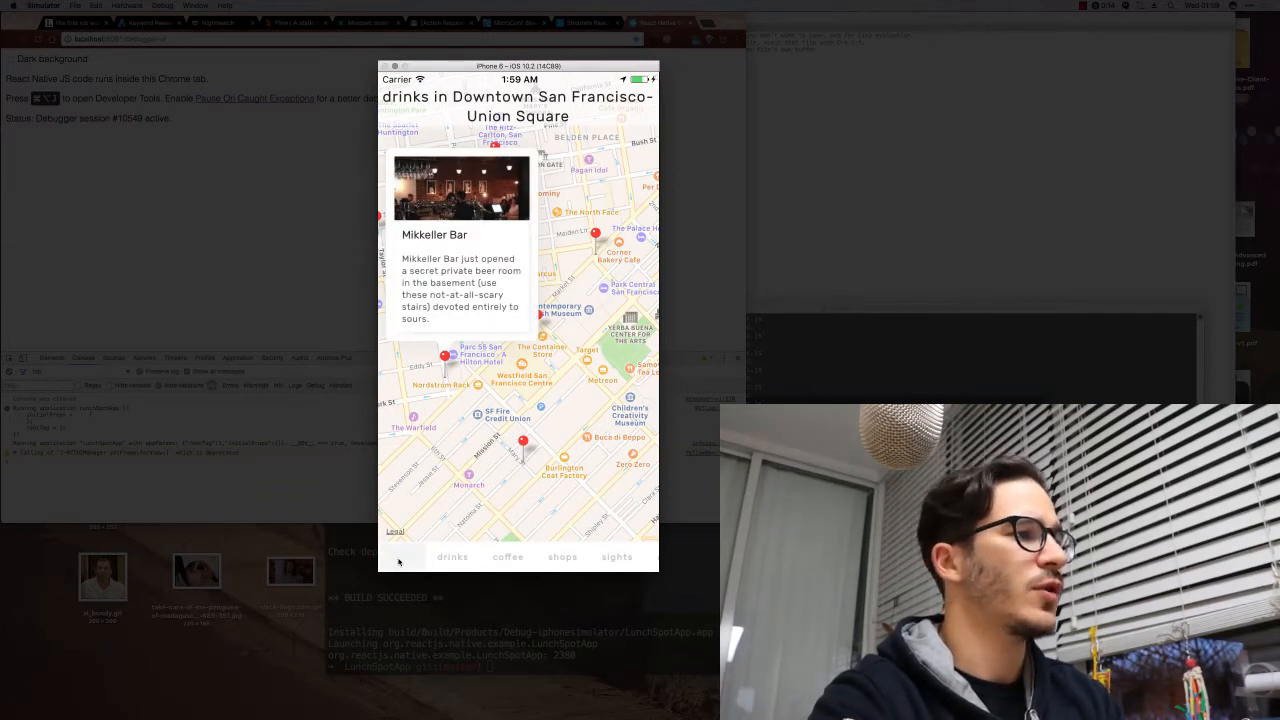
# - Move to Civic Center and show drinks spots with Emperor Norton's Boozeland tip open
pyautogui.click(400, 556)
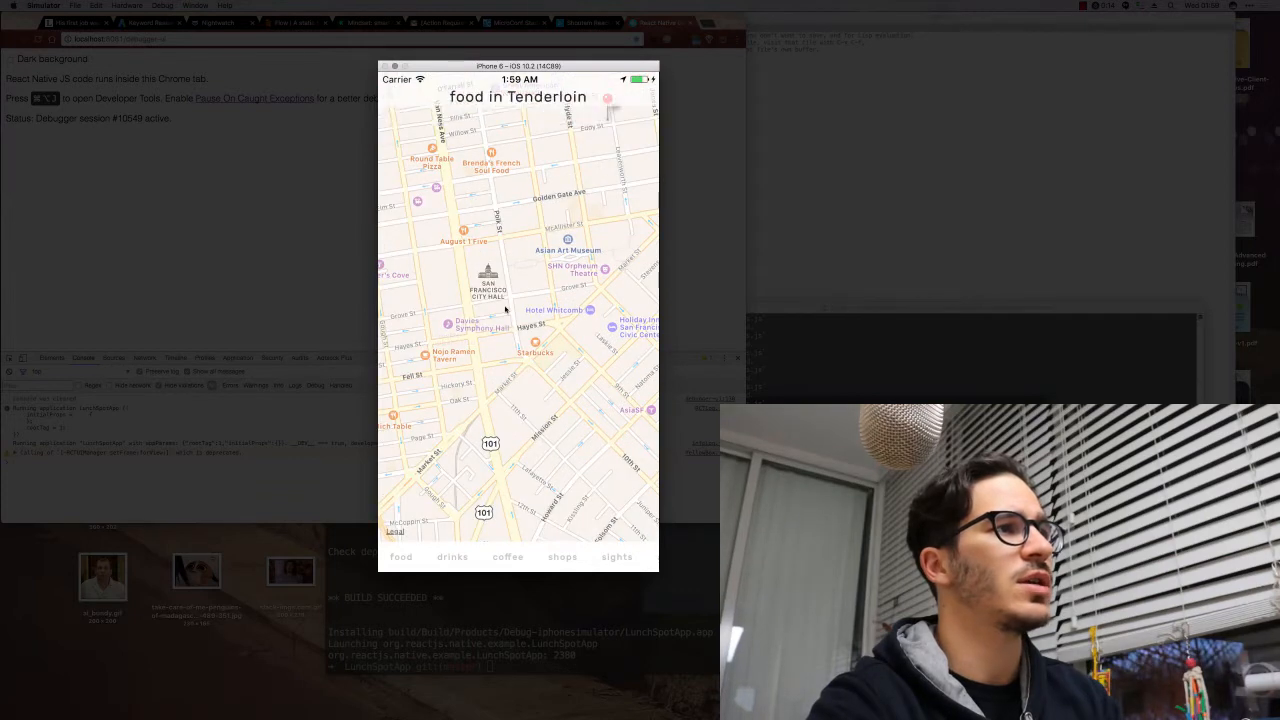
pyautogui.click(452, 556)
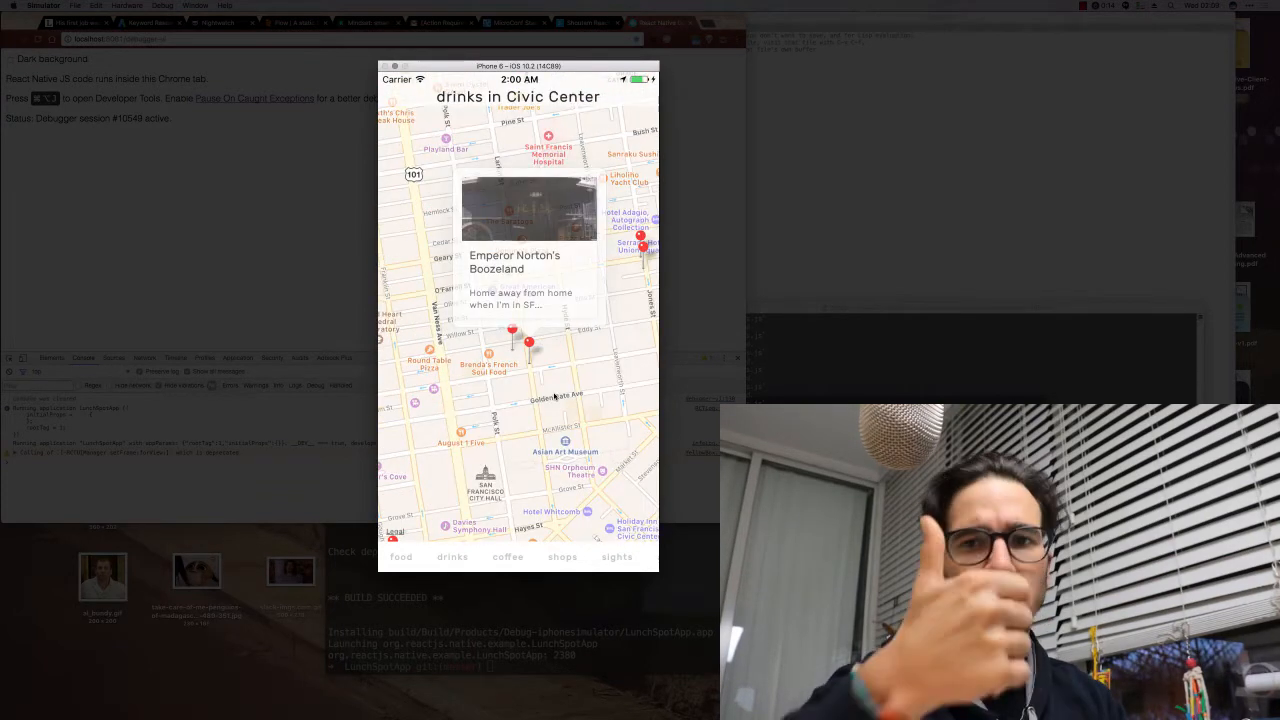